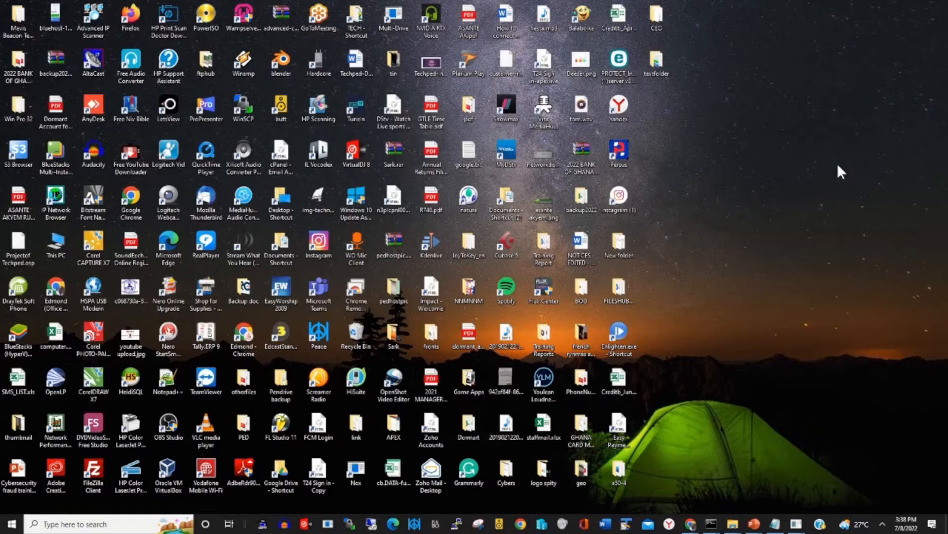
pyautogui.moveTo(690, 305)
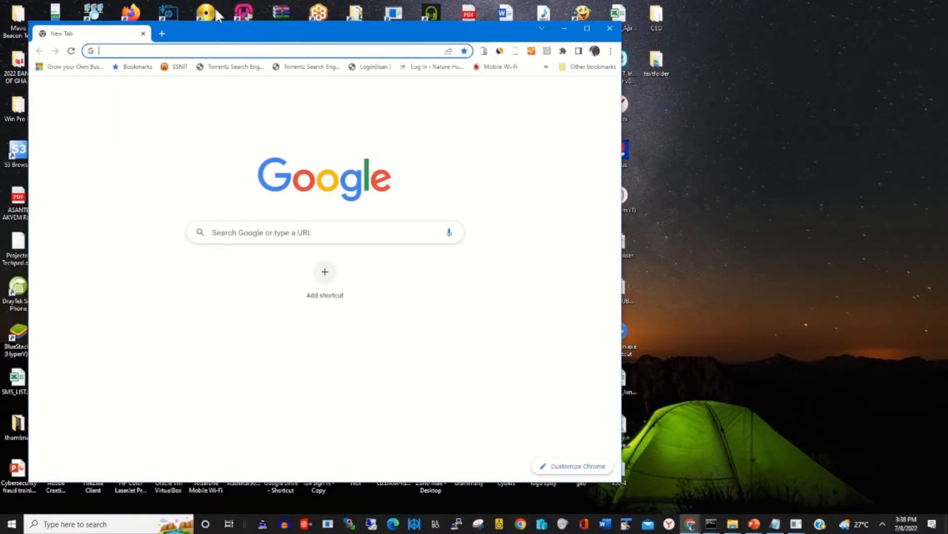
# Load yahoo.com in Chrome and maximize the browser window.
pyautogui.write('youtube.com')
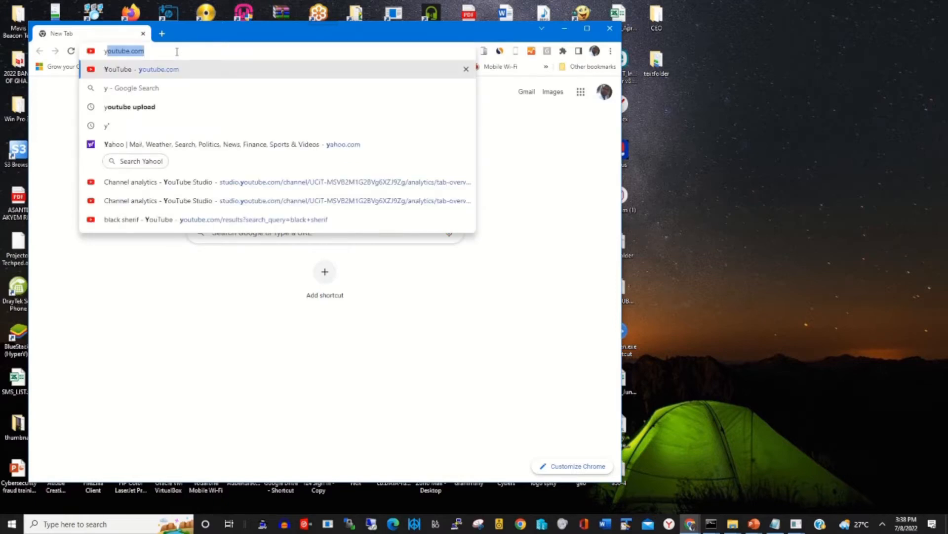
pyautogui.write('yahoo.com')
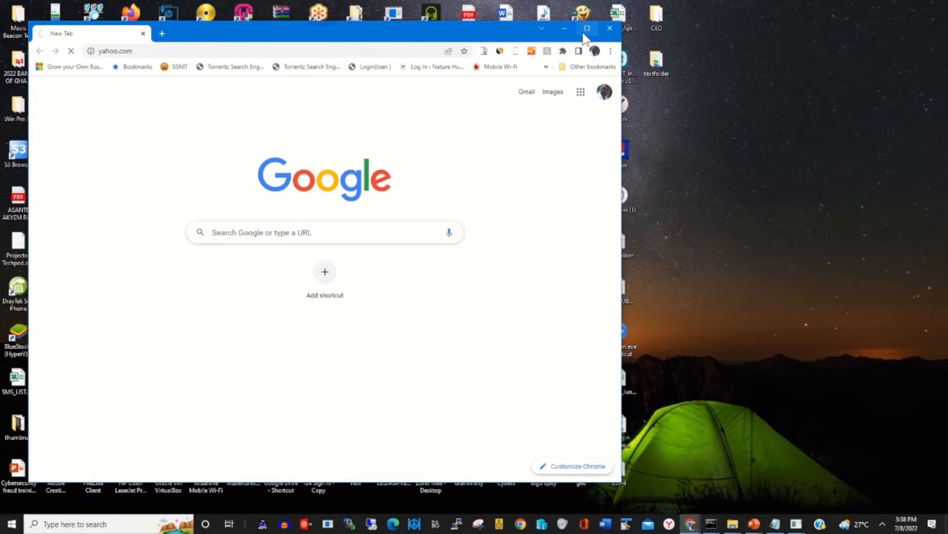
pyautogui.click(587, 28)
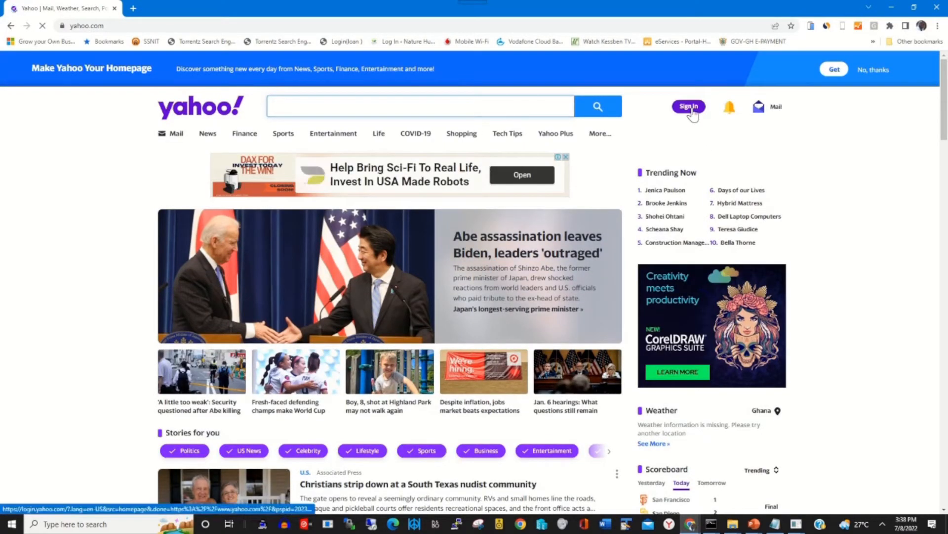
# Sign in to Yahoo with the saved account and its password.
pyautogui.click(688, 106)
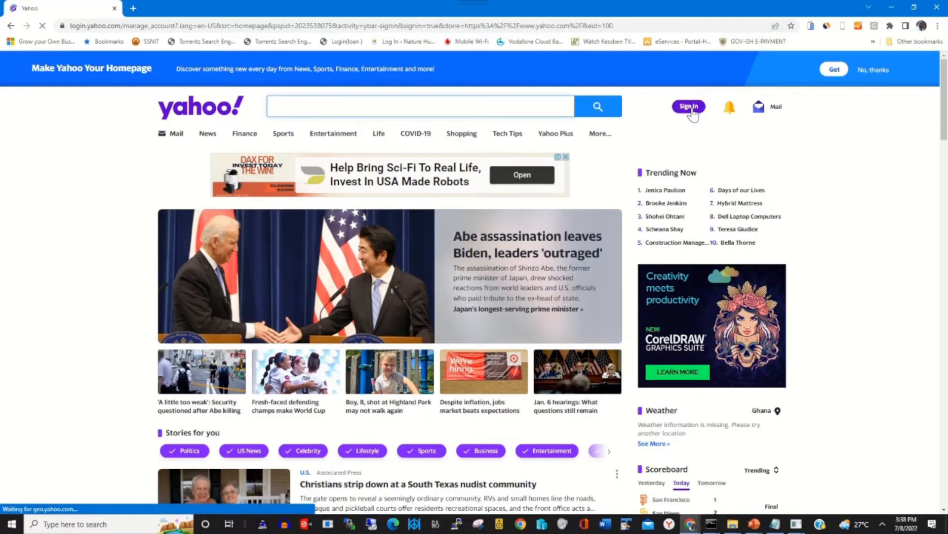
pyautogui.click(688, 106)
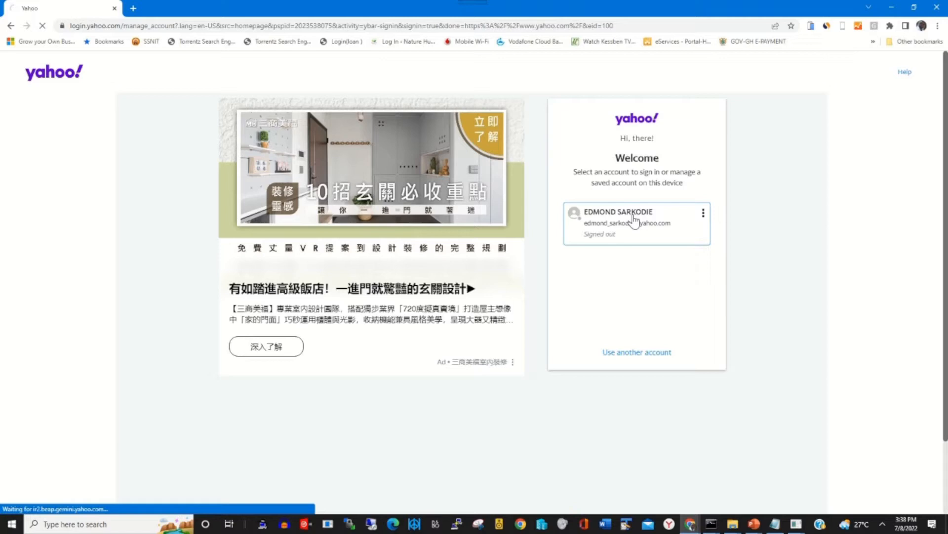
pyautogui.click(629, 223)
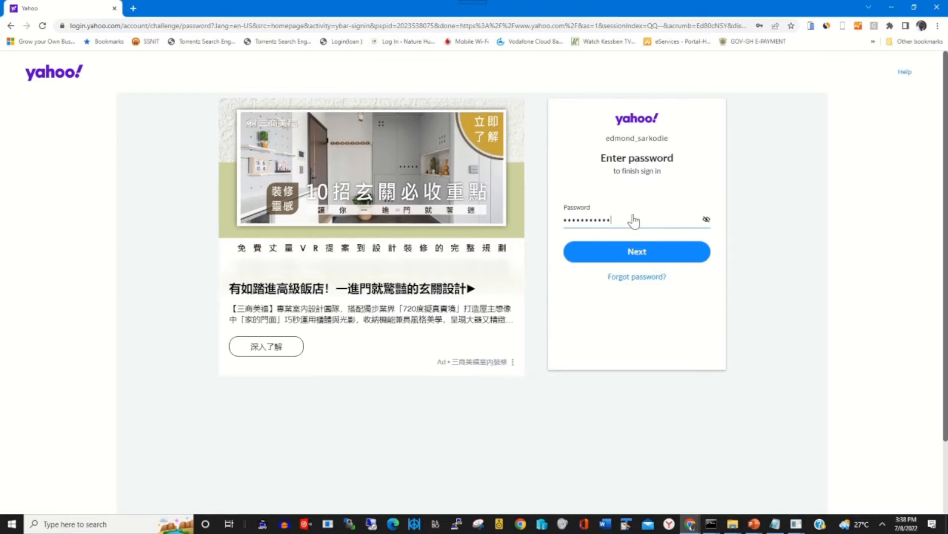
pyautogui.write('••')
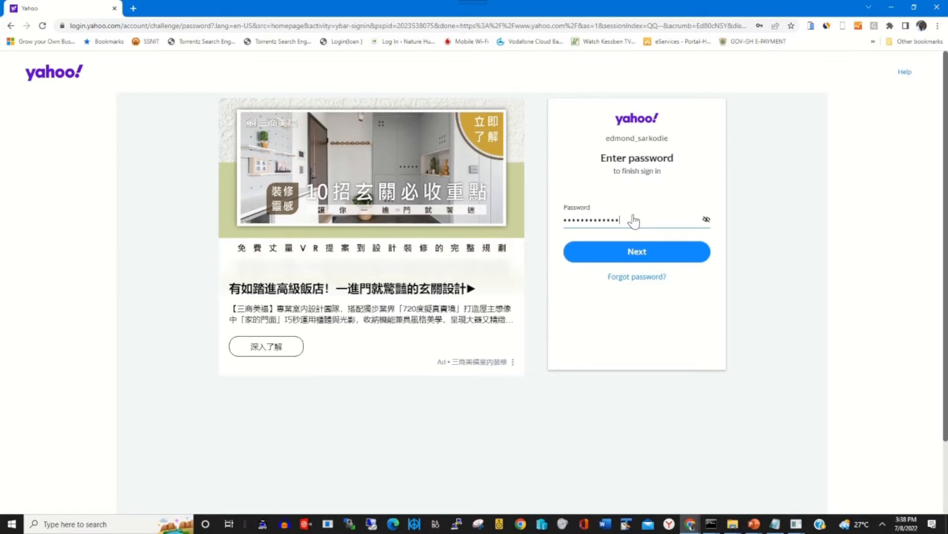
pyautogui.click(637, 252)
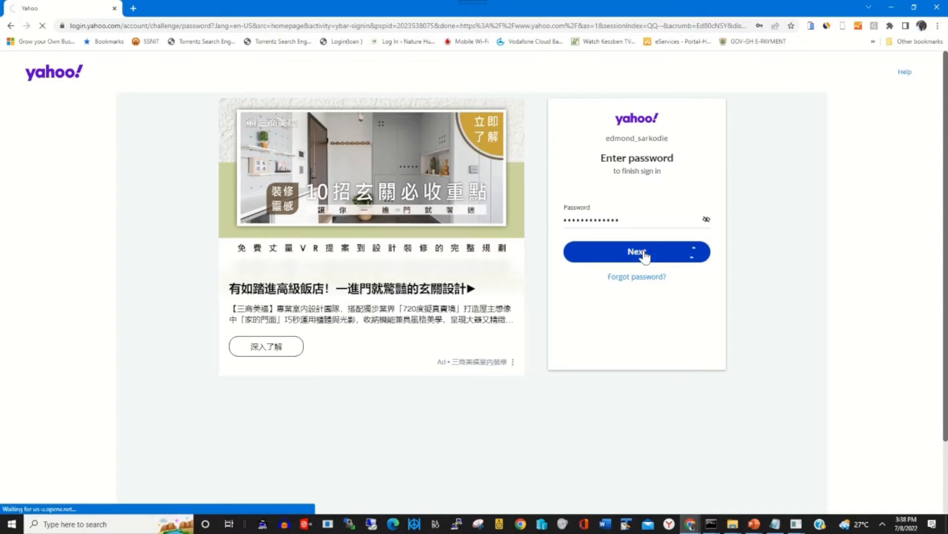
pyautogui.click(636, 251)
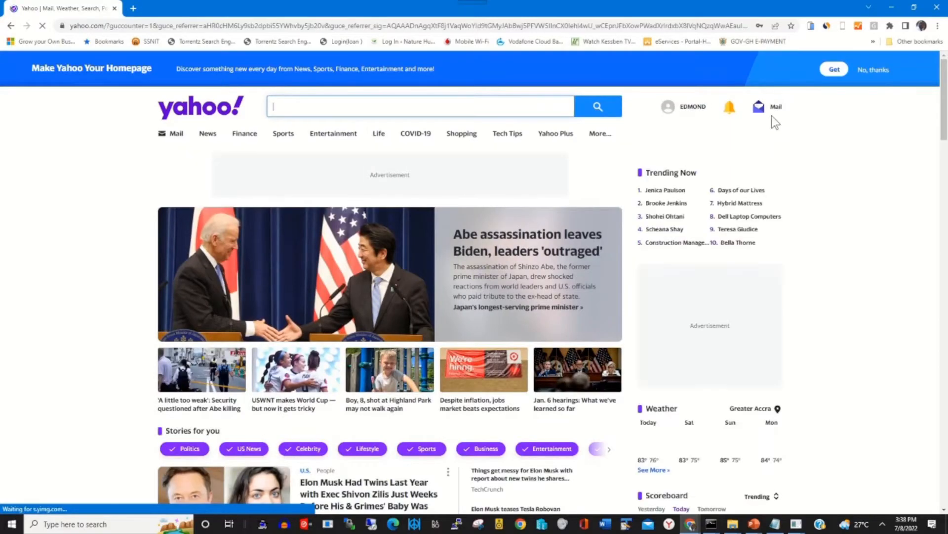
# Go to the Yahoo Mail inbox, then open Account info from the account menu.
pyautogui.click(760, 107)
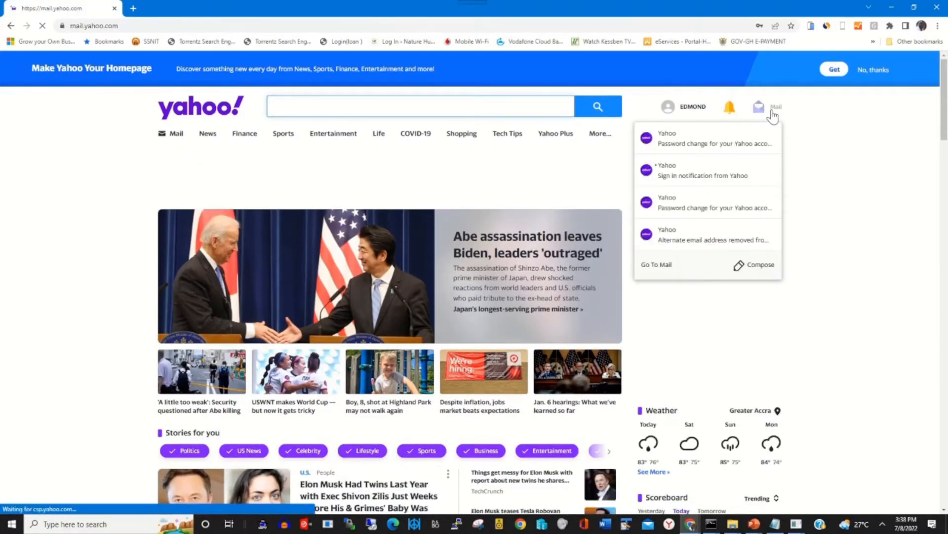
pyautogui.click(656, 264)
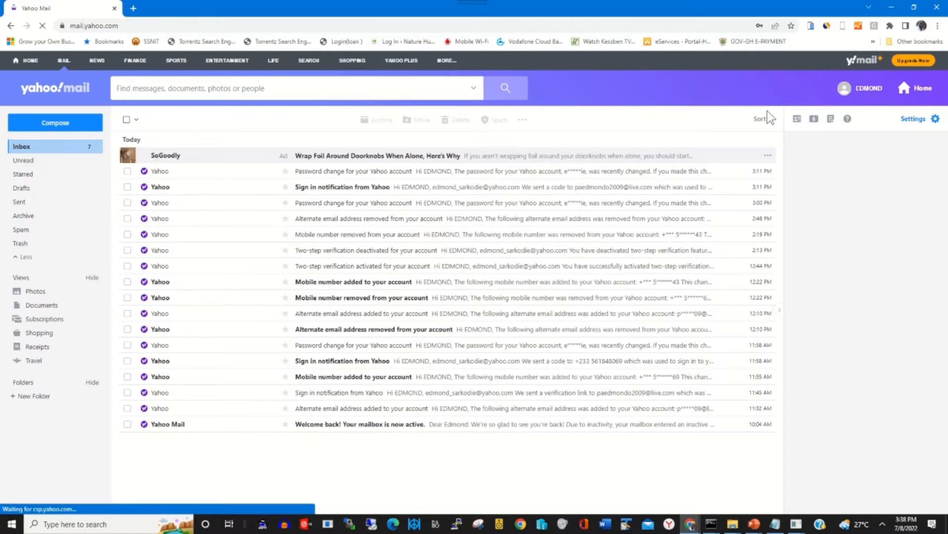
pyautogui.click(868, 89)
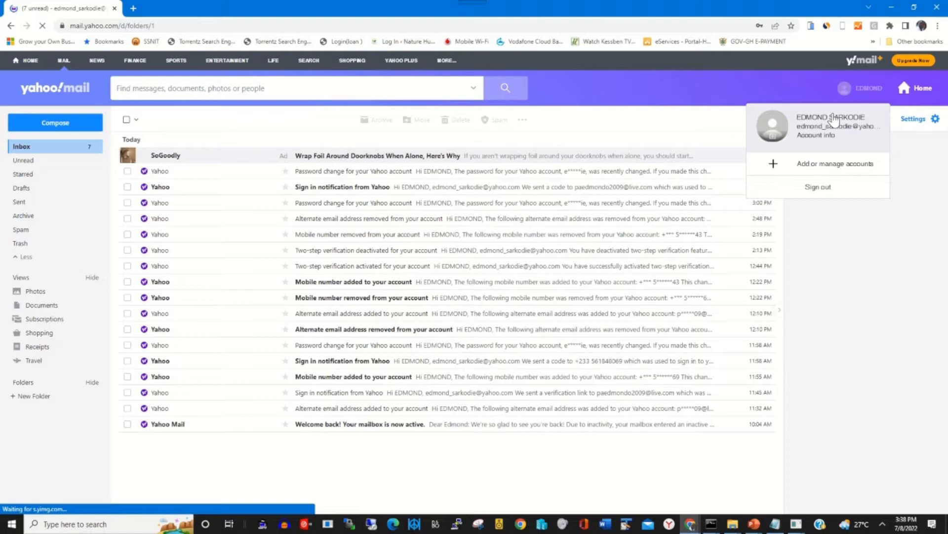
pyautogui.moveTo(821, 148)
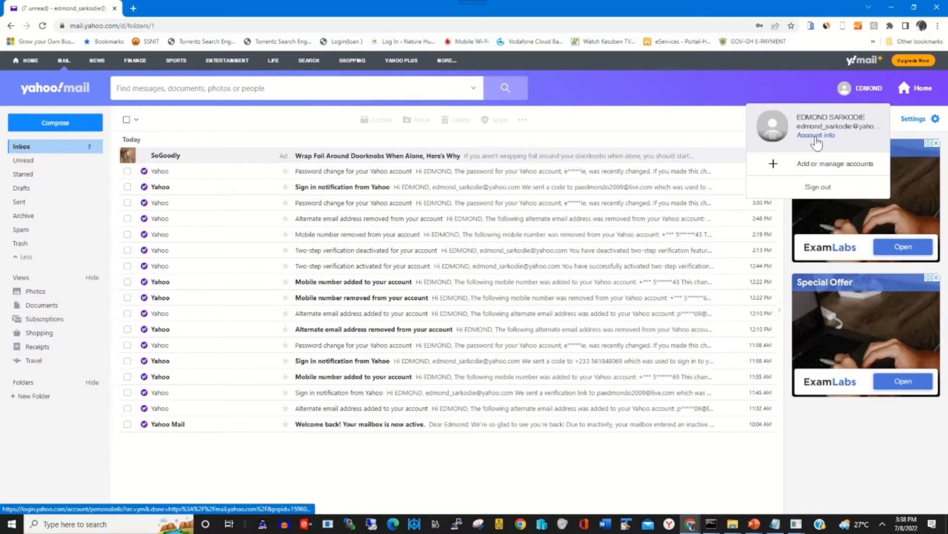
pyautogui.click(816, 135)
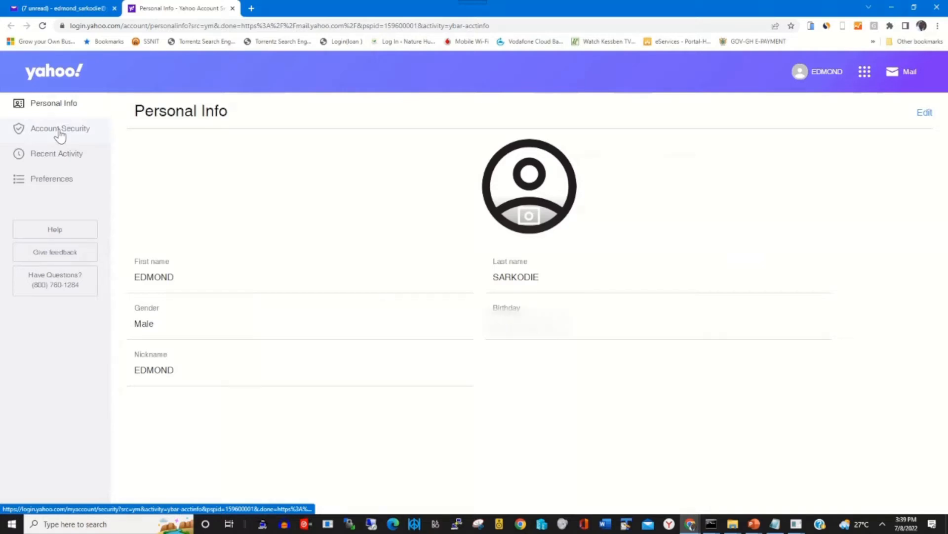
# Open Account Security and start turning on 2-Step Verification.
pyautogui.click(60, 128)
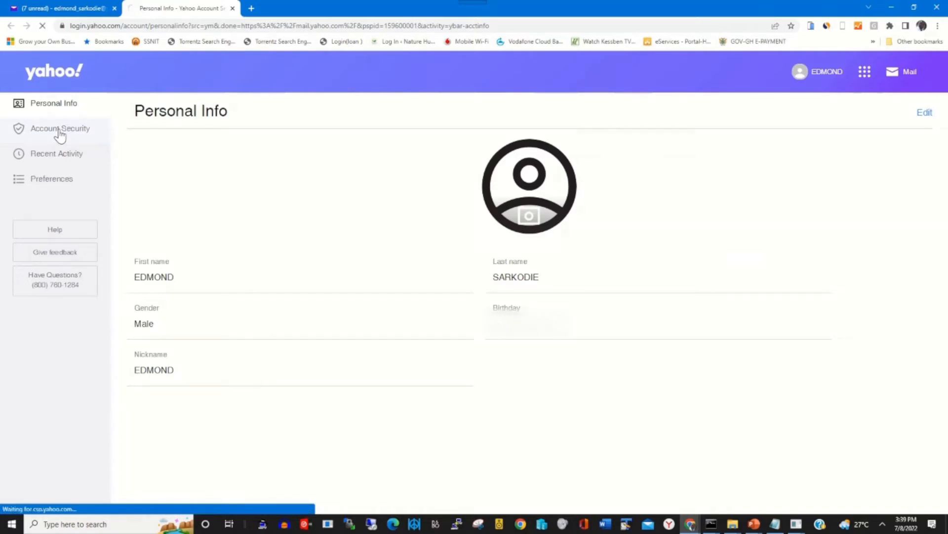
pyautogui.click(59, 128)
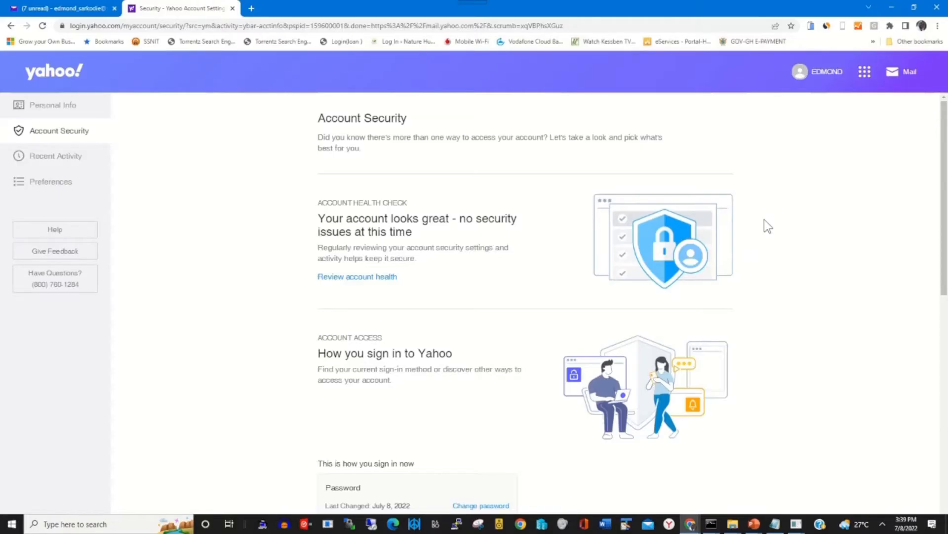
pyautogui.scroll(-3)
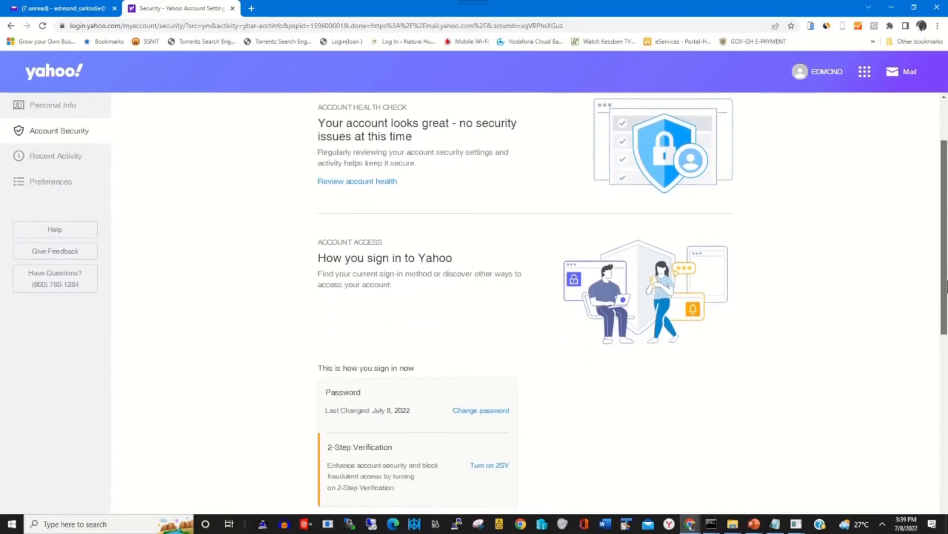
pyautogui.scroll(-3)
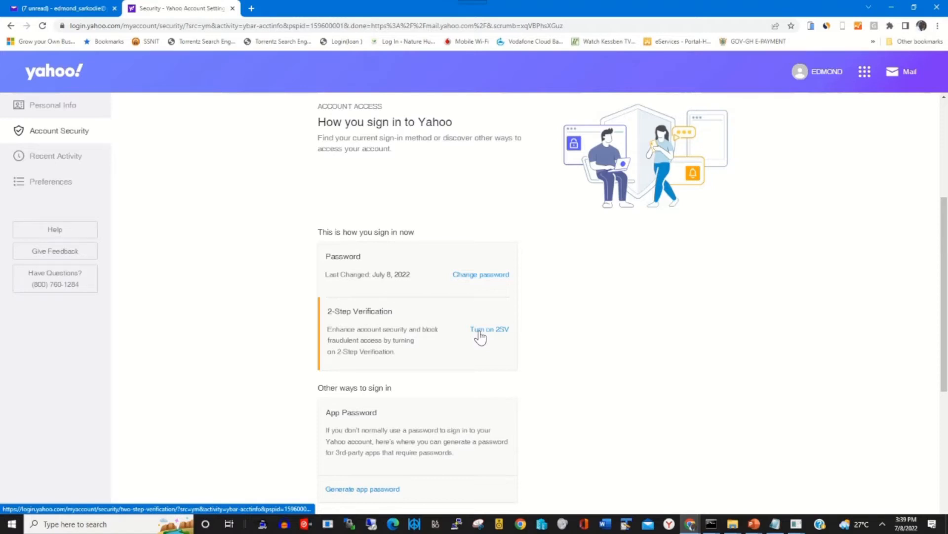
pyautogui.click(490, 329)
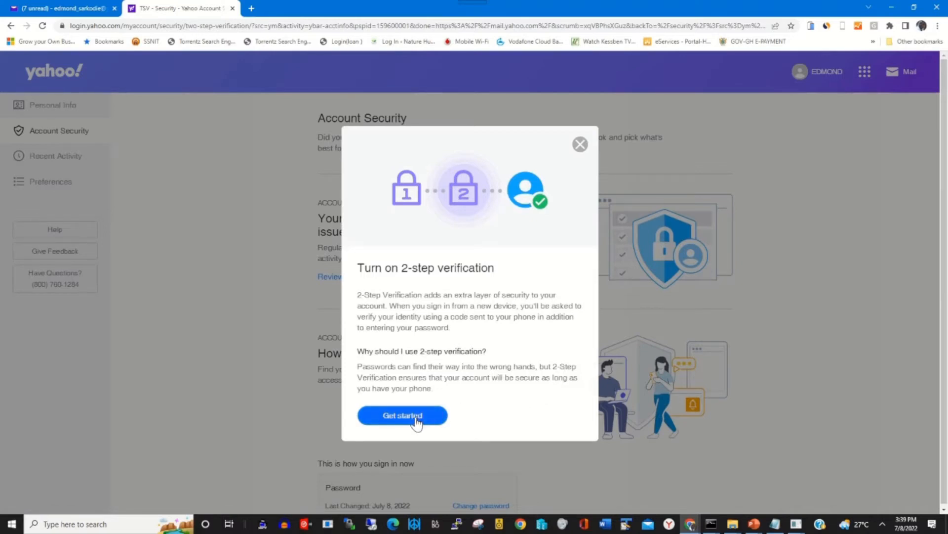
# Begin 2-step verification setup to show the phone, authenticator app and security key options.
pyautogui.click(402, 415)
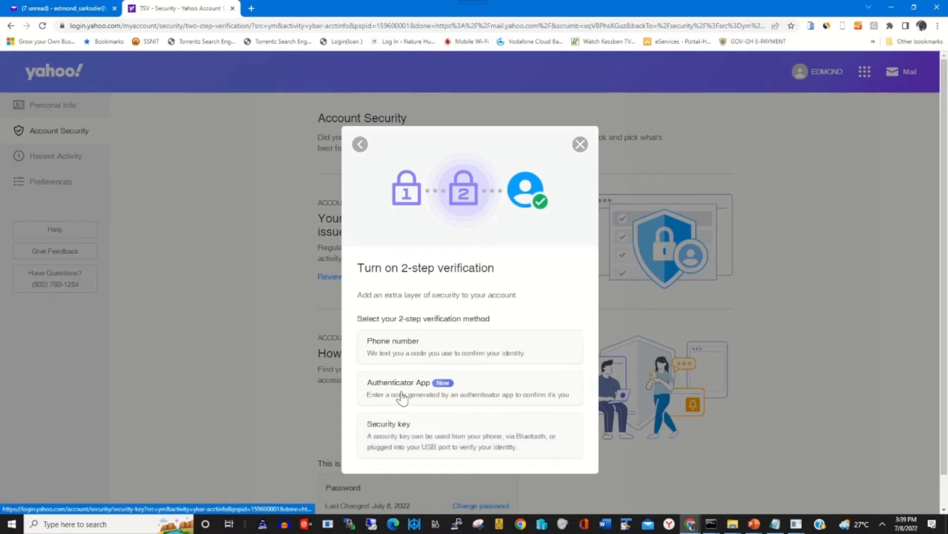
pyautogui.moveTo(419, 352)
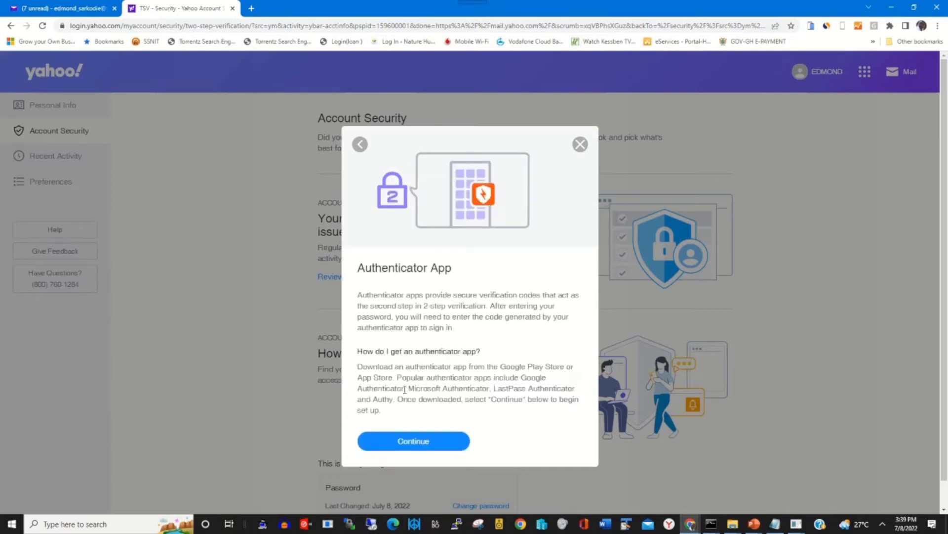
pyautogui.moveTo(752, 175)
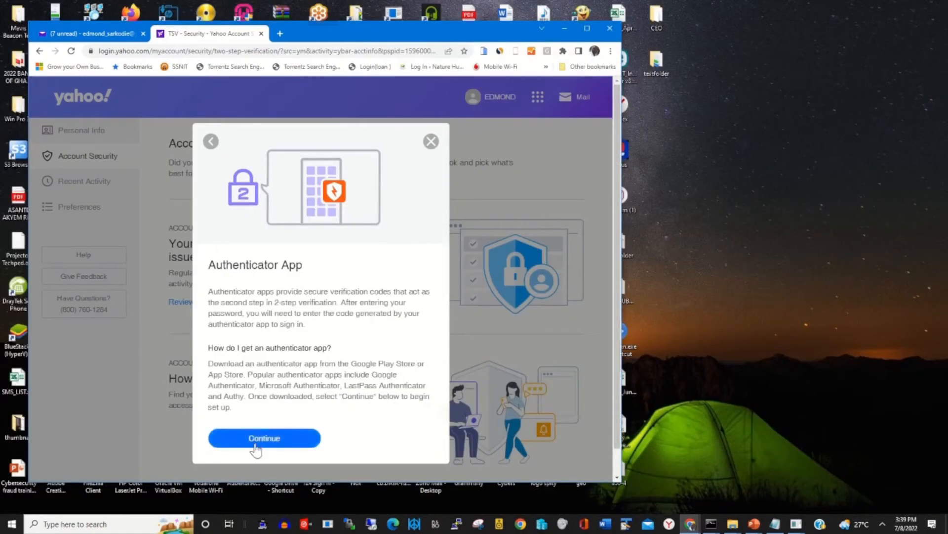
# Continue the Authenticator App setup to display the QR code.
pyautogui.click(265, 437)
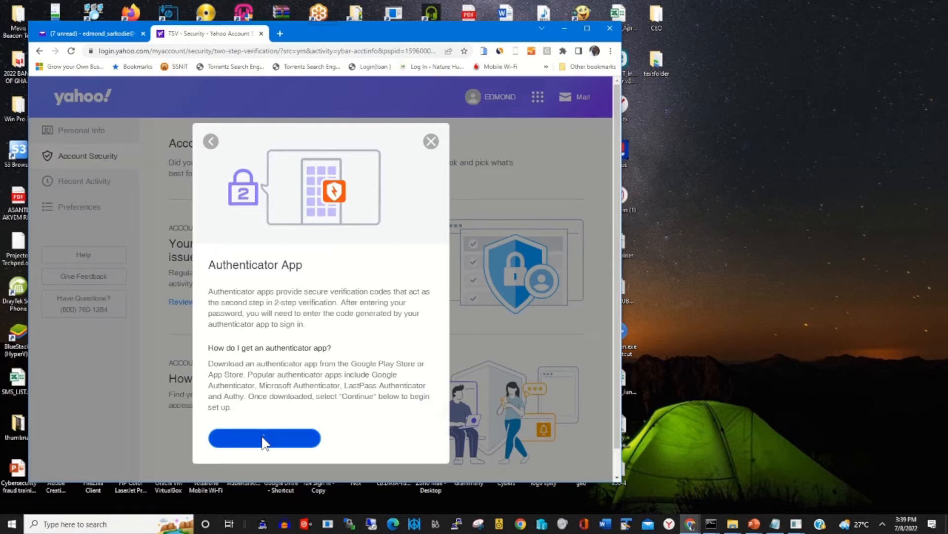
pyautogui.click(264, 437)
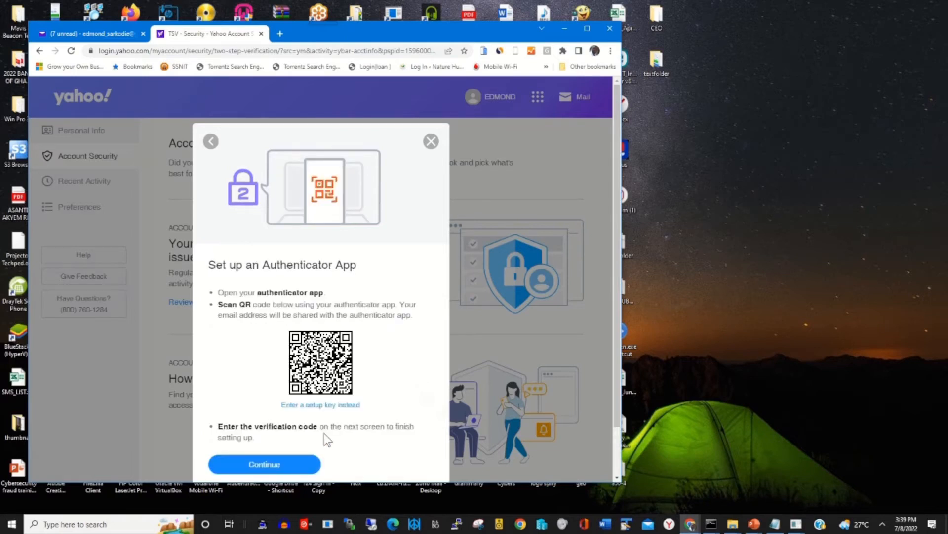
pyautogui.moveTo(351, 441)
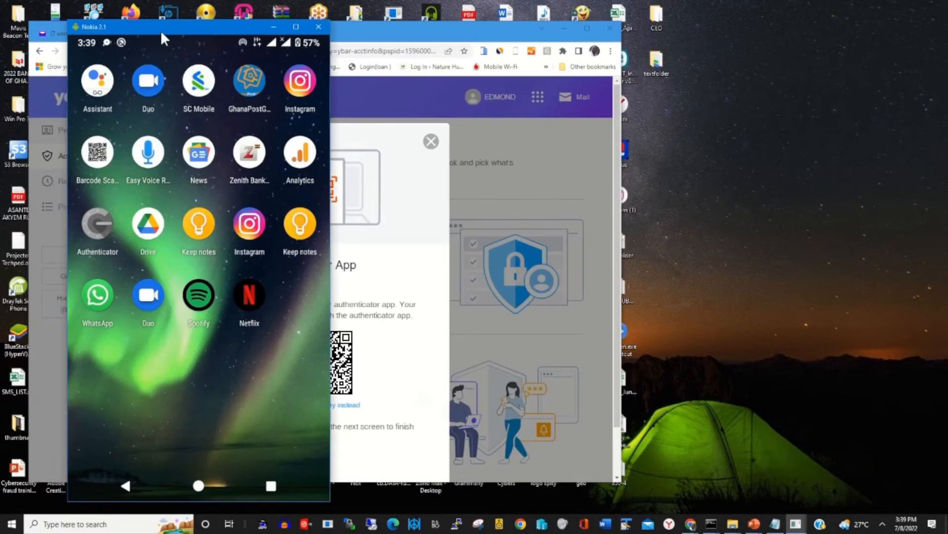
# Add the Yahoo account to Google Authenticator by scanning the QR code.
pyautogui.moveTo(91, 26); pyautogui.dragTo(666, 20)
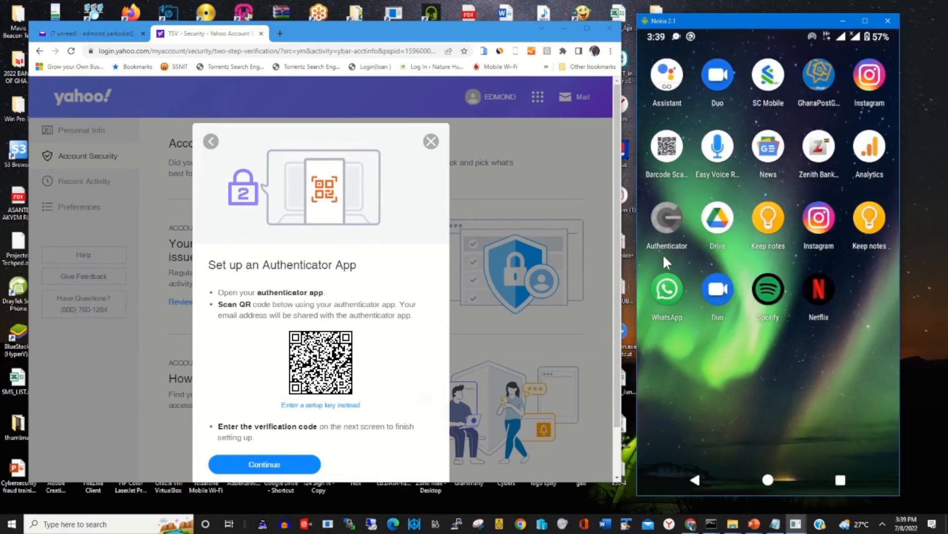
pyautogui.click(666, 218)
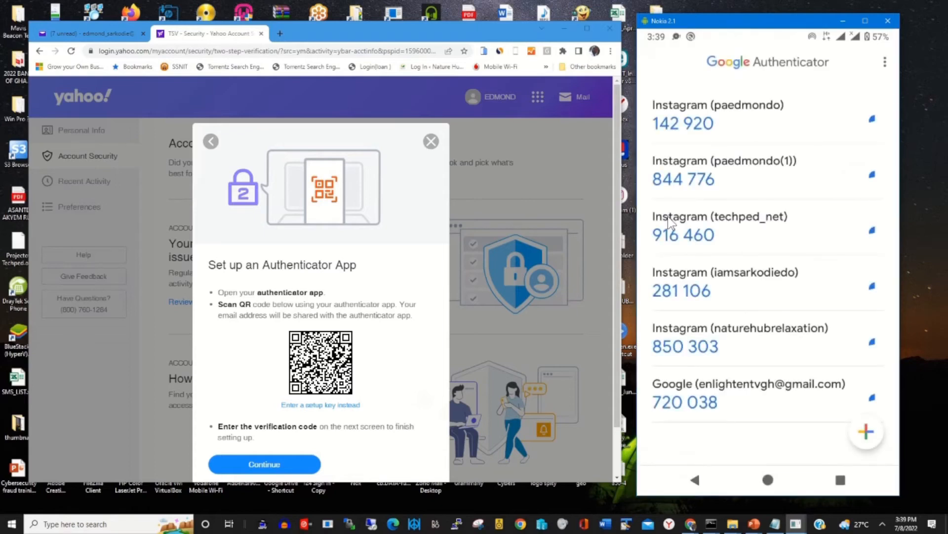
pyautogui.moveTo(803, 209)
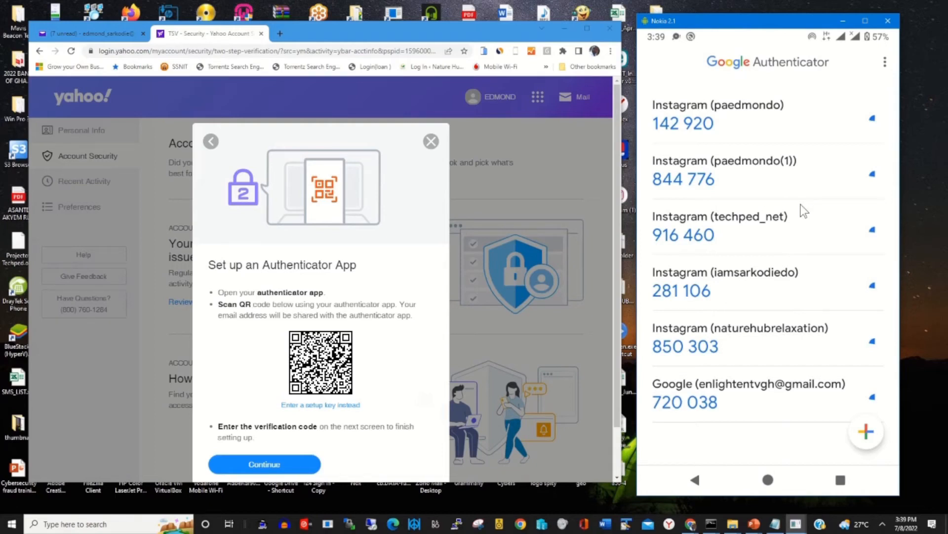
pyautogui.moveTo(805, 295)
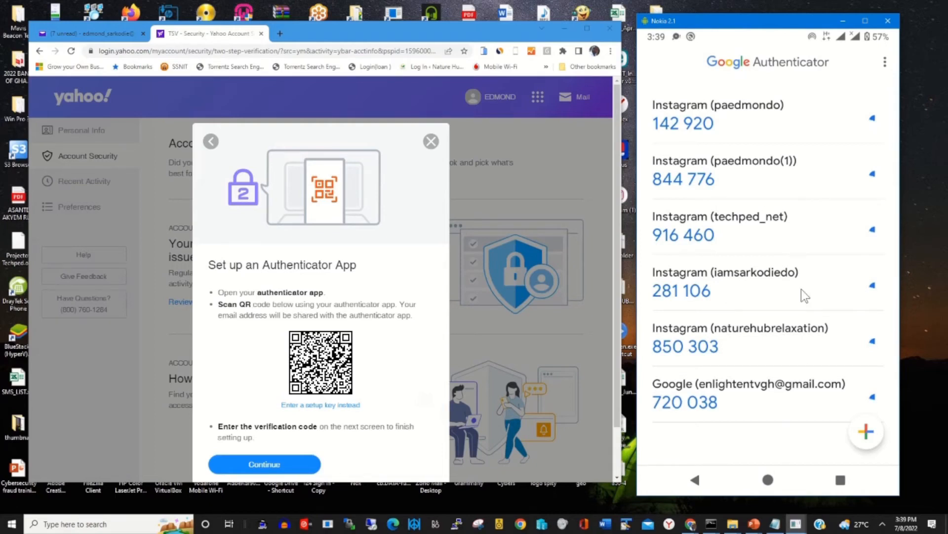
pyautogui.moveTo(816, 401)
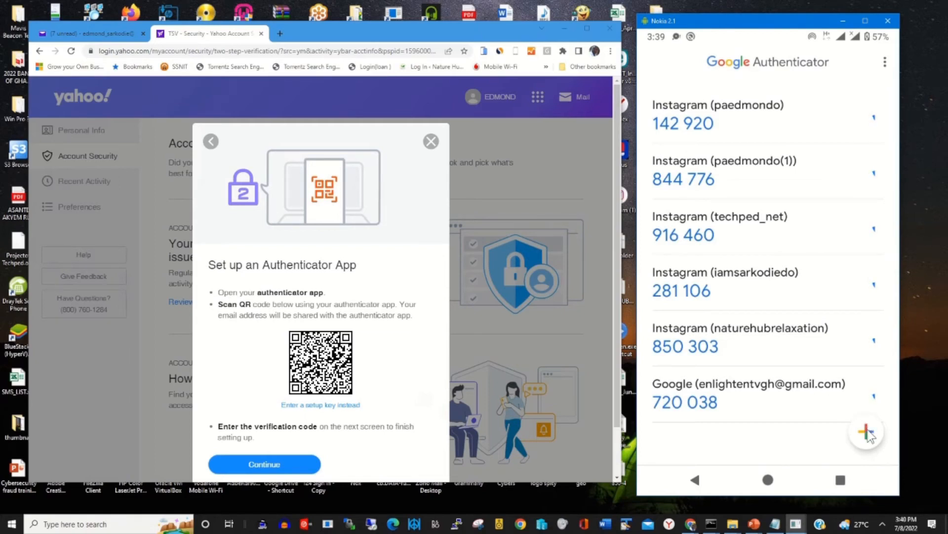
pyautogui.click(866, 431)
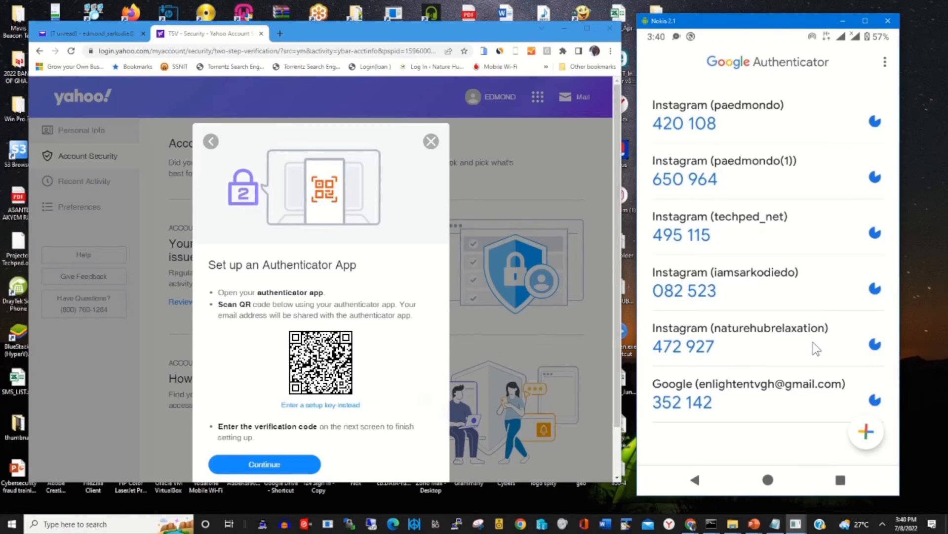
pyautogui.click(865, 431)
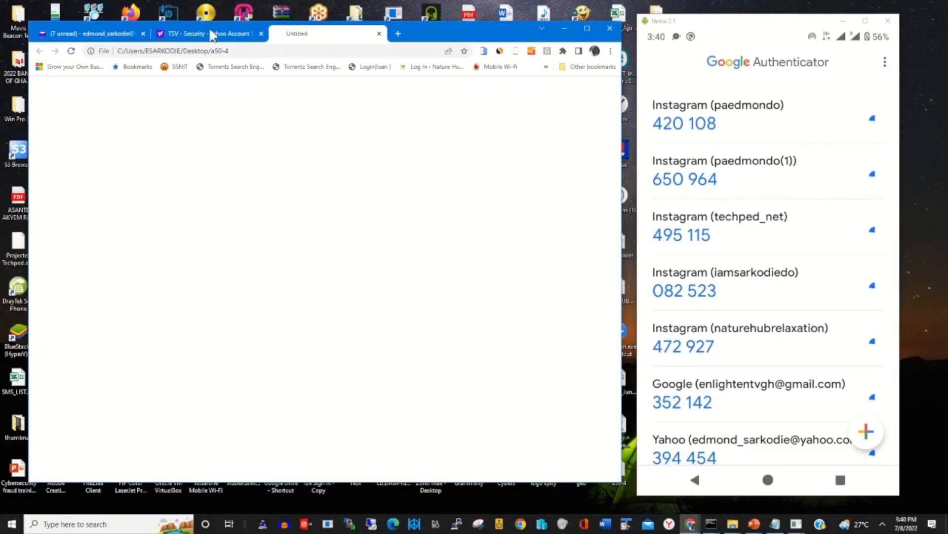
# Switch to the 'TSV - Security Yahoo Account' tab showing the Confirm code step.
pyautogui.click(209, 33)
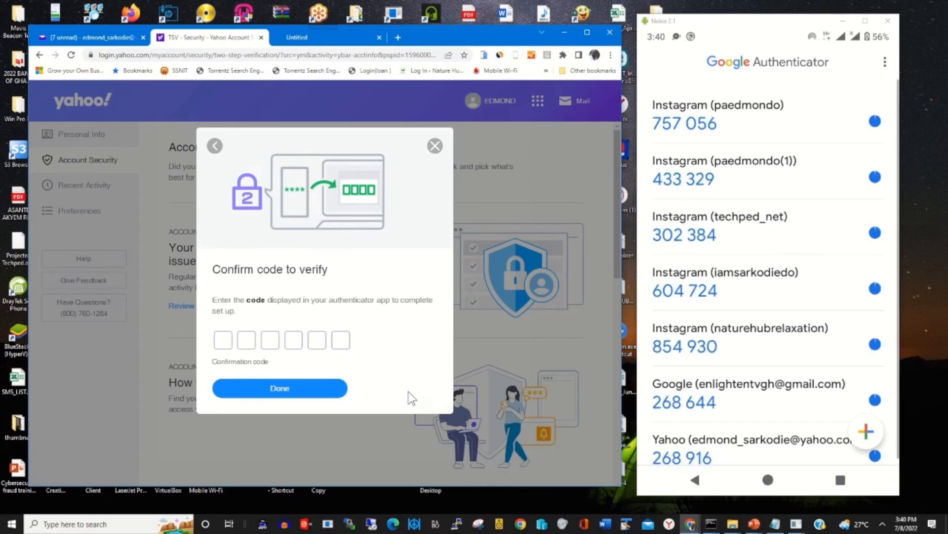
pyautogui.click(222, 339)
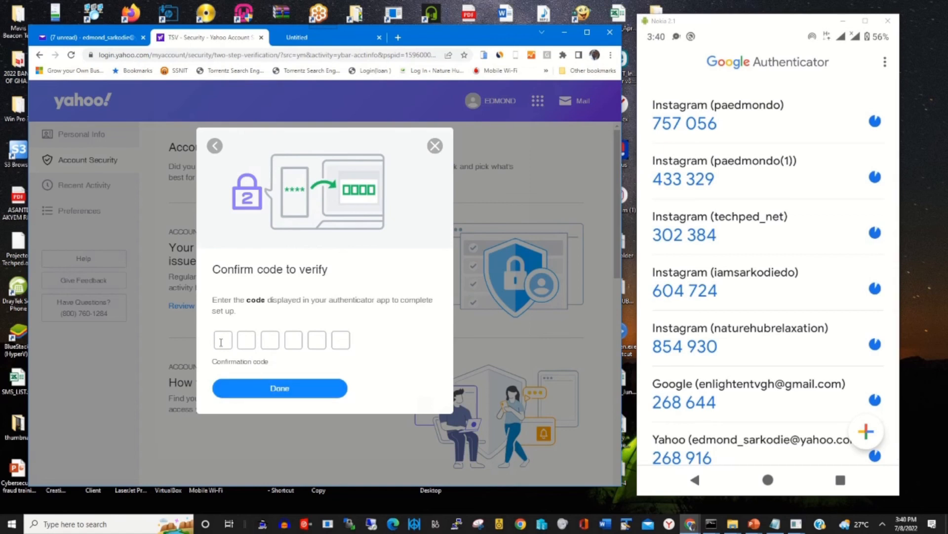
pyautogui.click(222, 339)
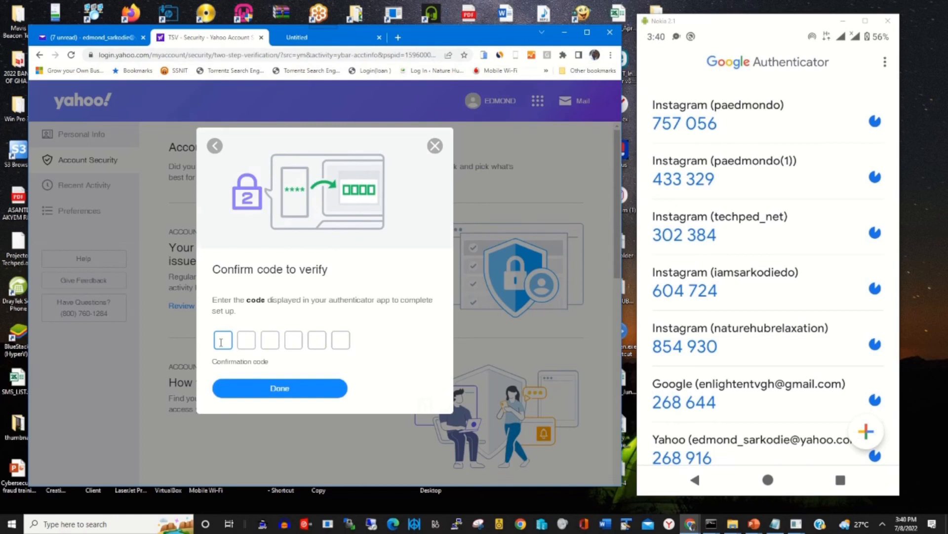
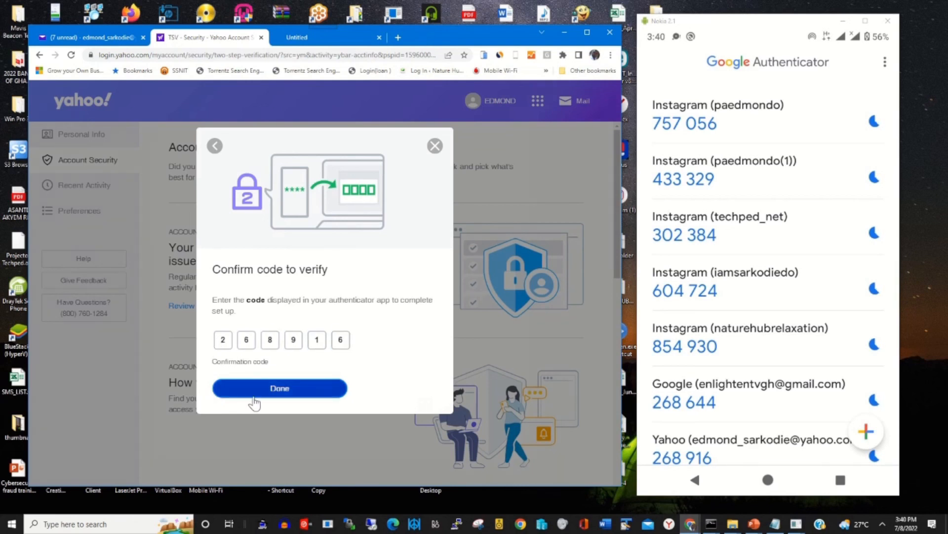
pyautogui.click(280, 388)
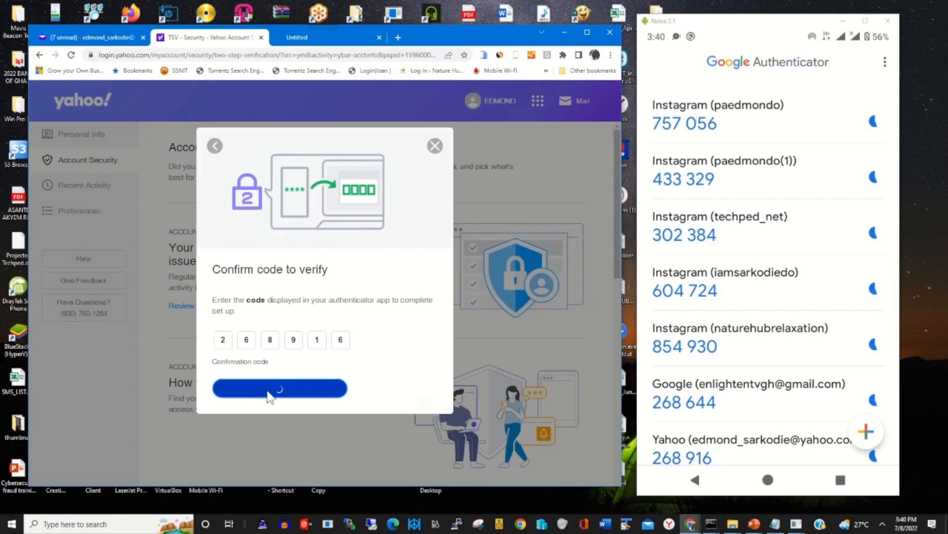
pyautogui.click(280, 388)
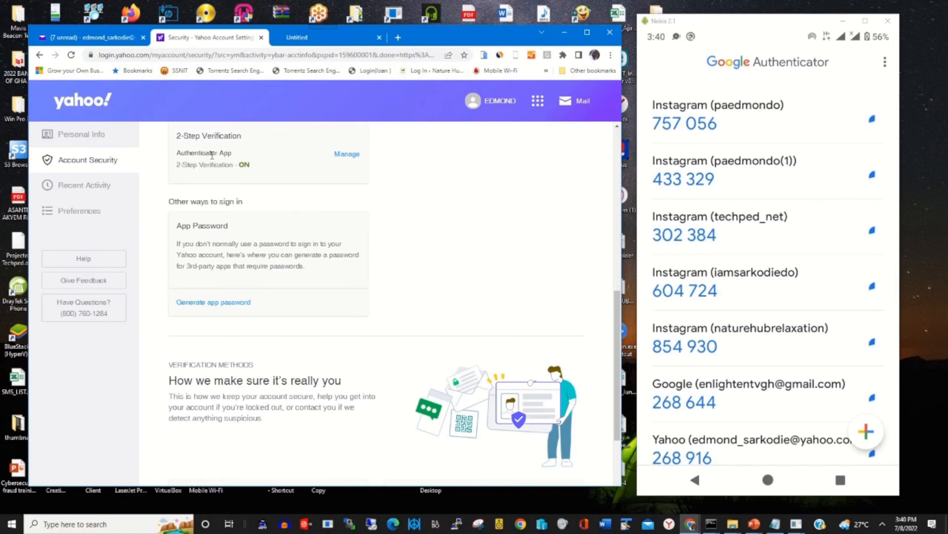
pyautogui.moveTo(574, 159)
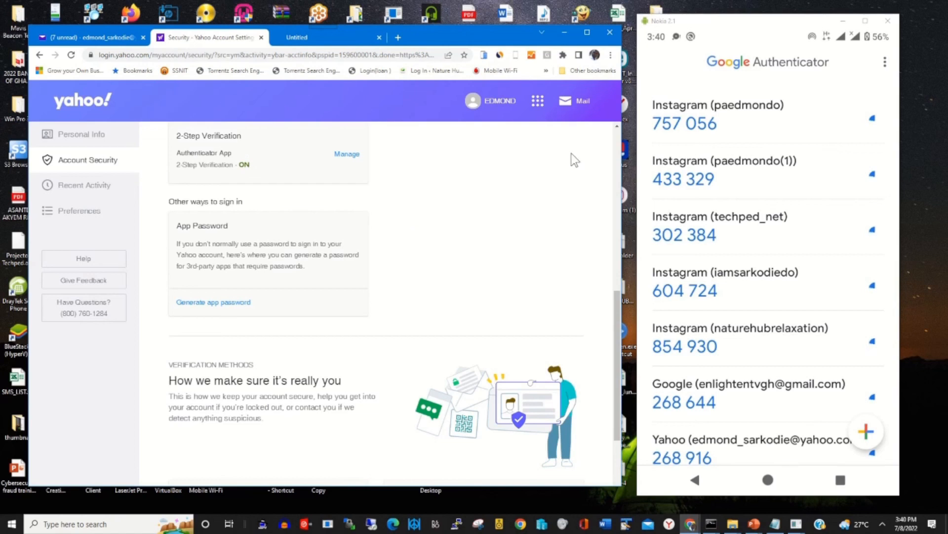
# Sign out via the account name dropdown in the header.
pyautogui.click(491, 100)
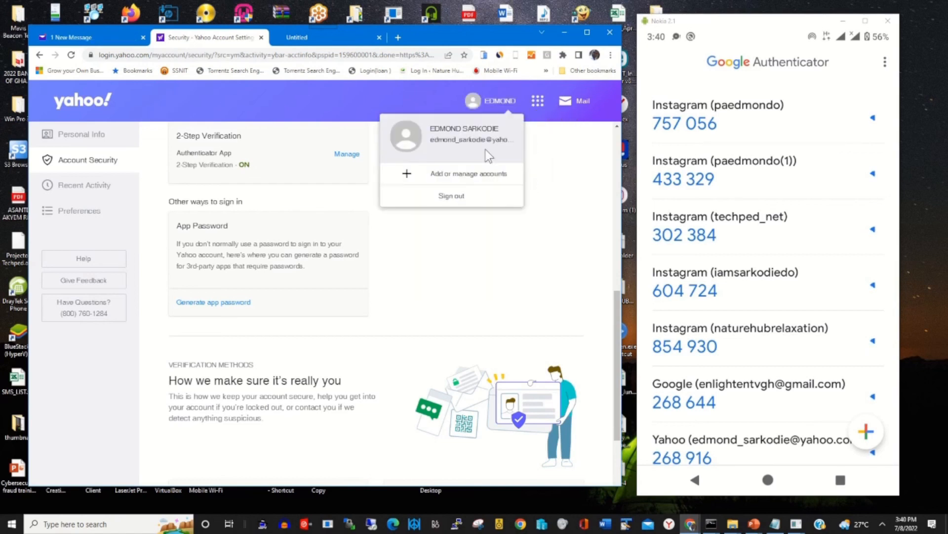
pyautogui.click(451, 196)
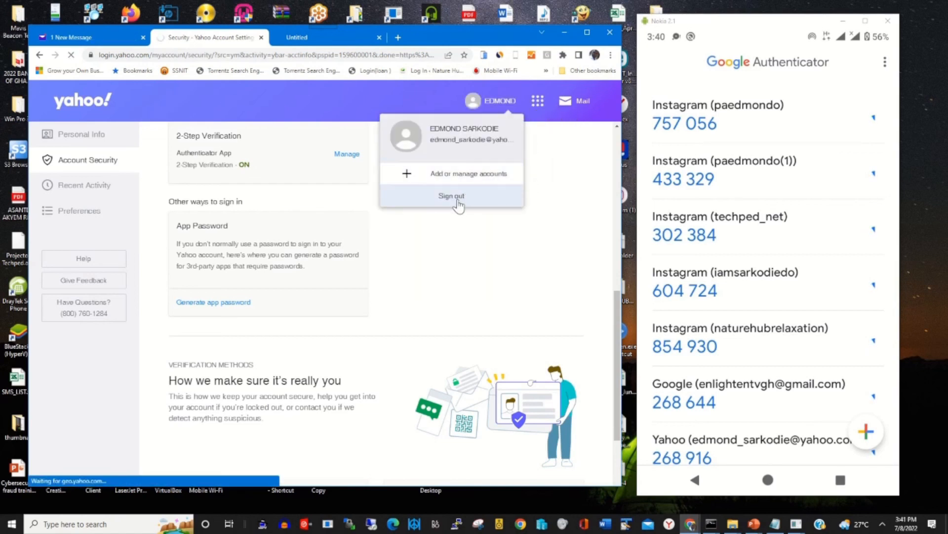